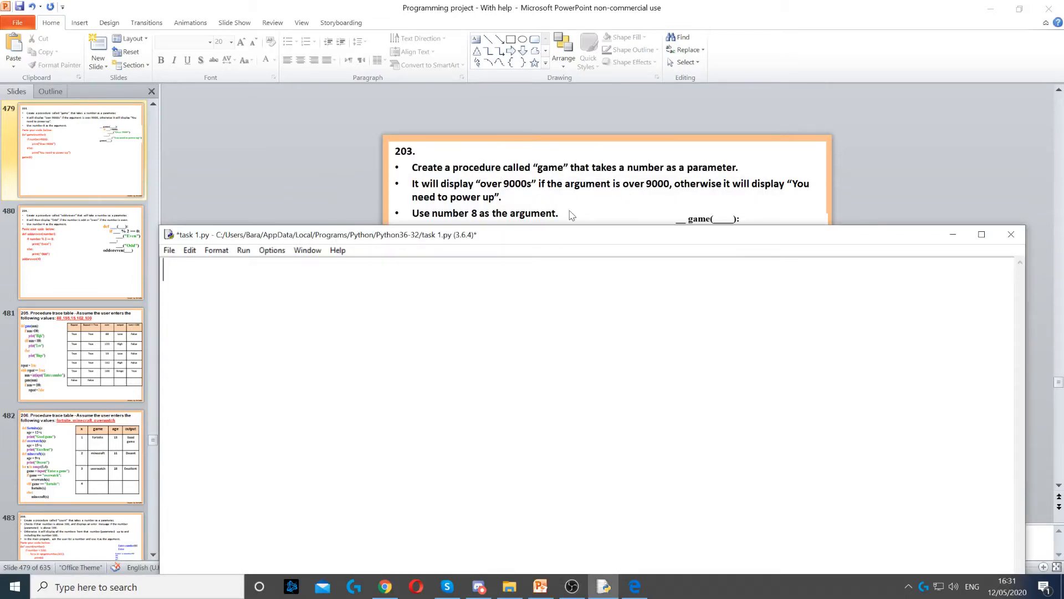
Write the header def game(number): as the script's first line
type("de")
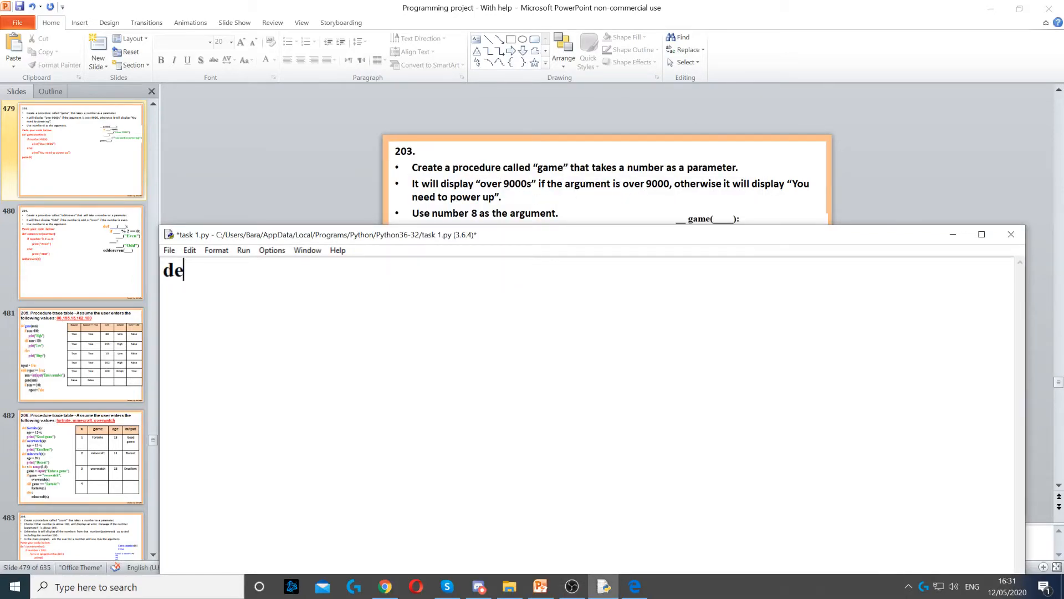
type("f game()")
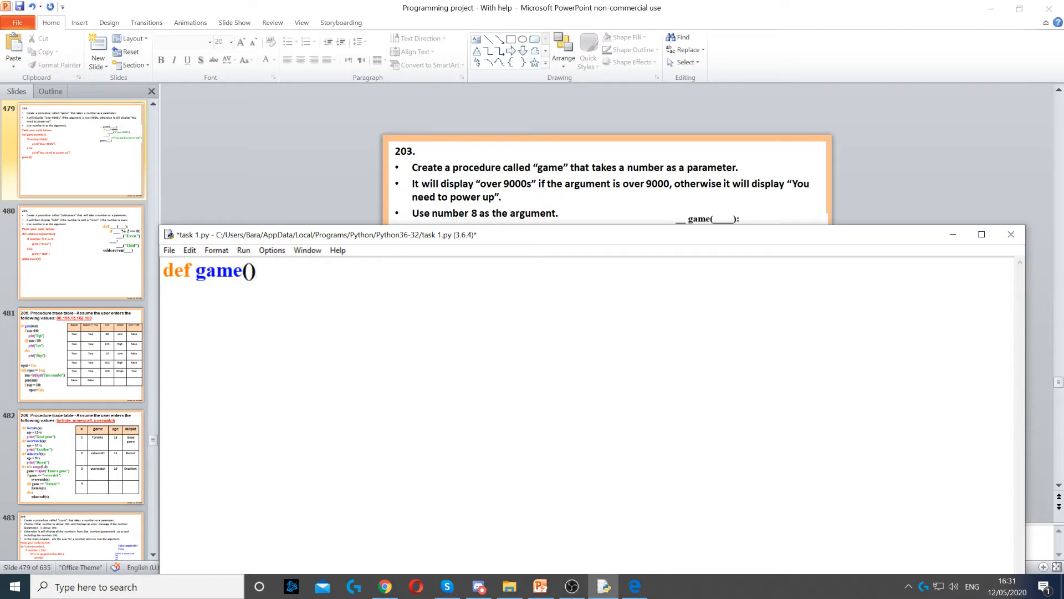
type(":")
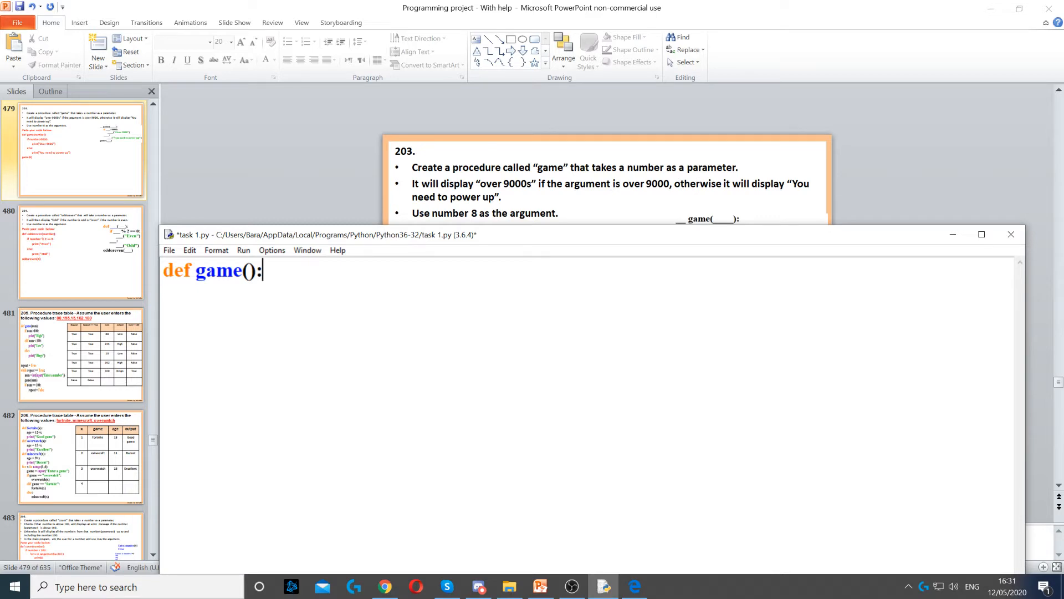
type("number")
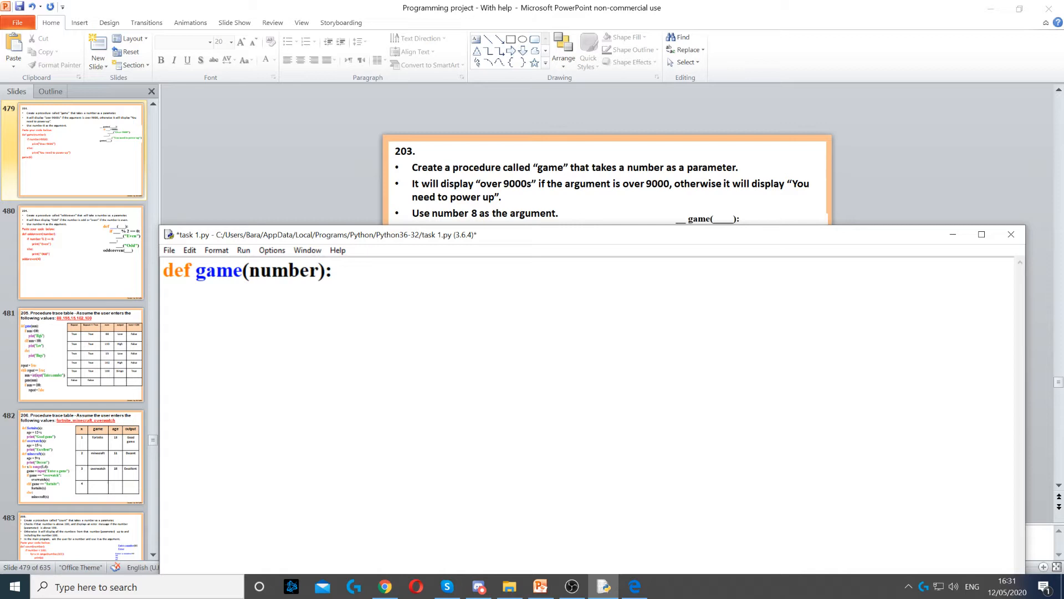
double_click(280, 271)
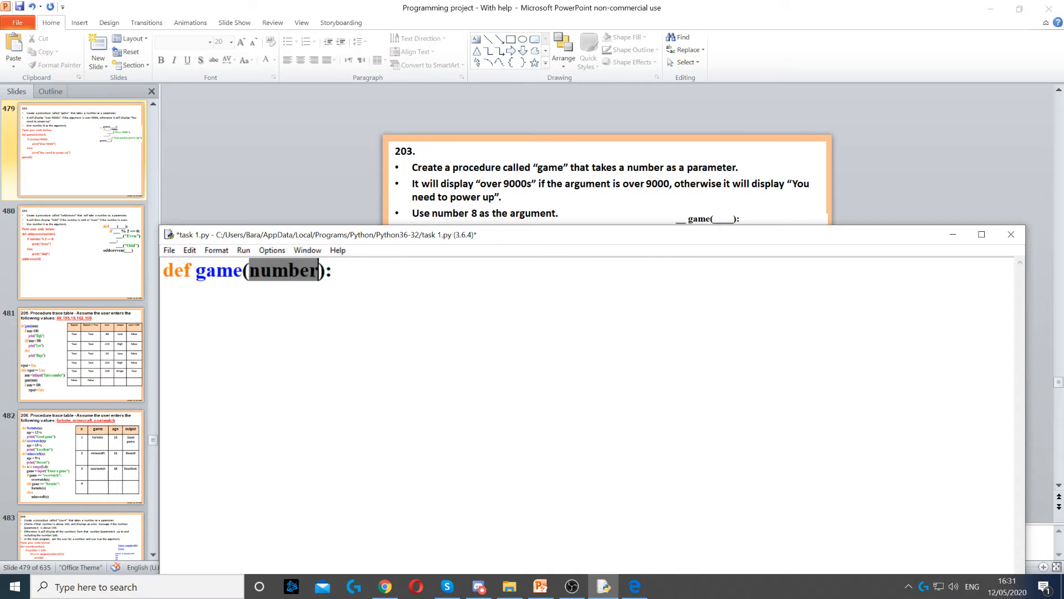
left_click(331, 270)
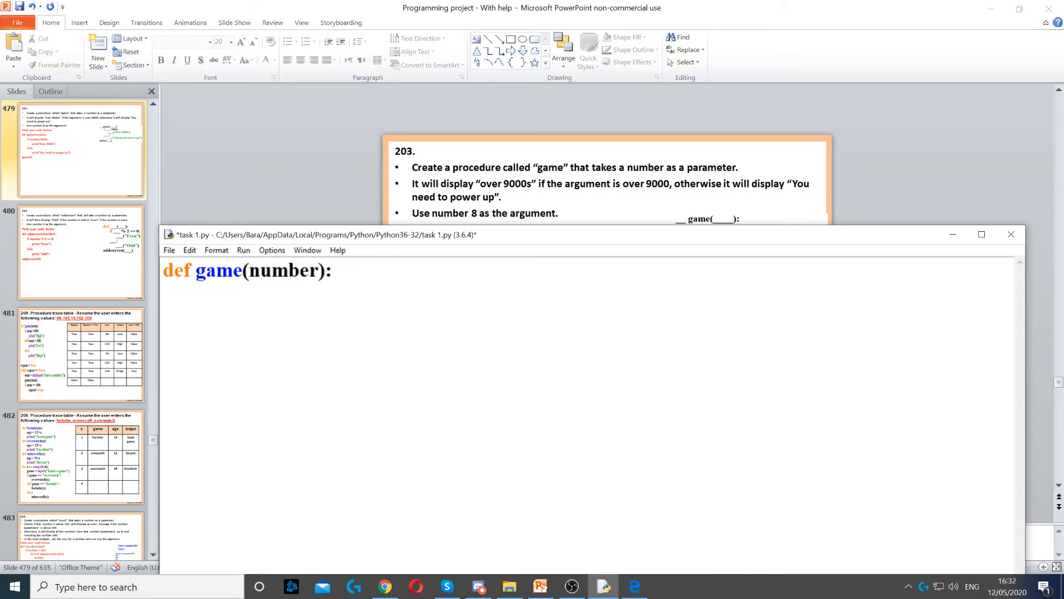
left_click(329, 270)
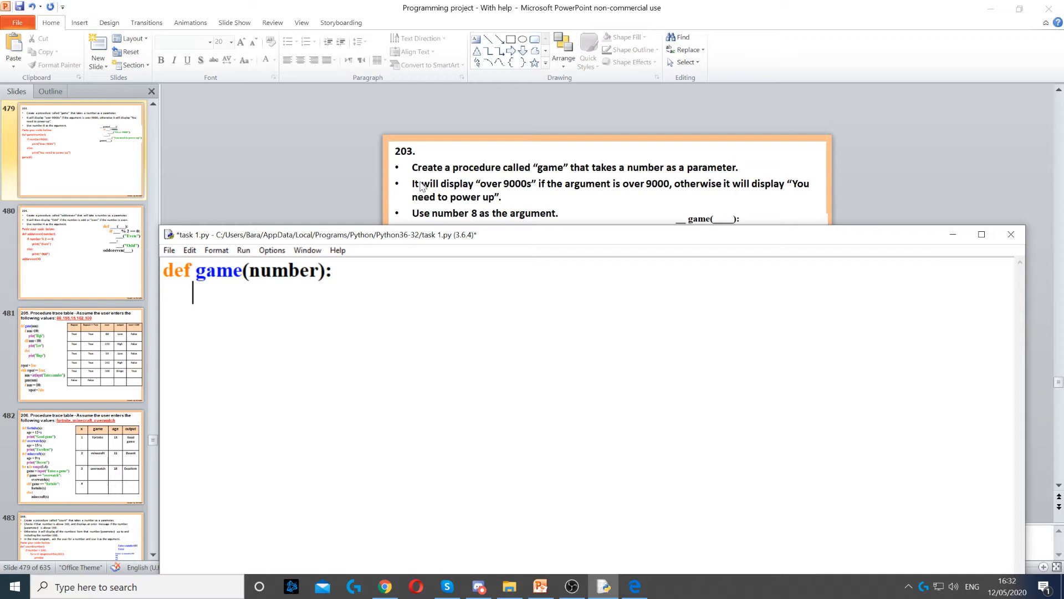
mouse_move(624, 199)
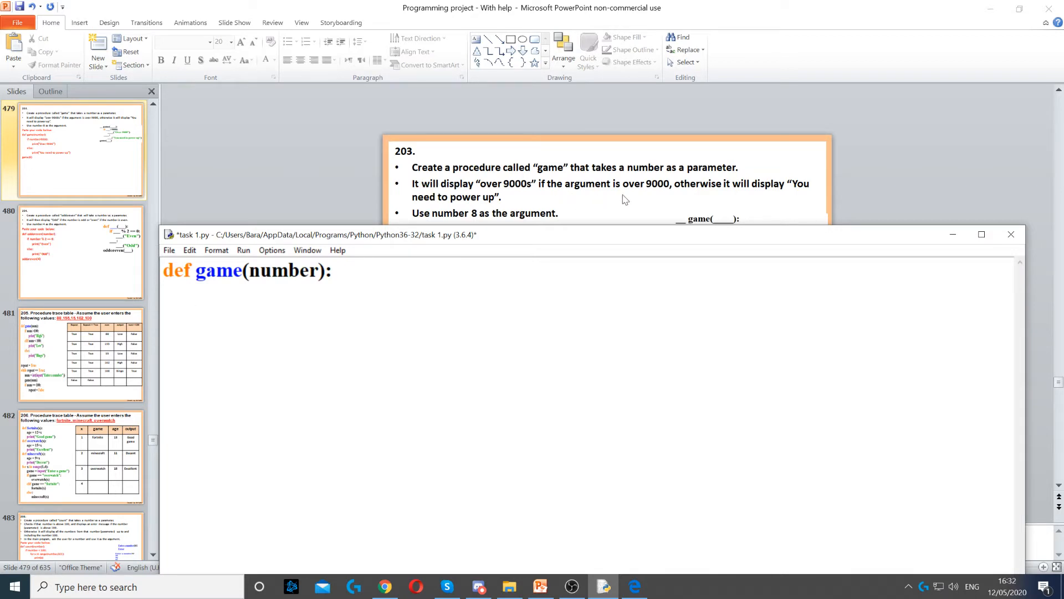
mouse_move(696, 197)
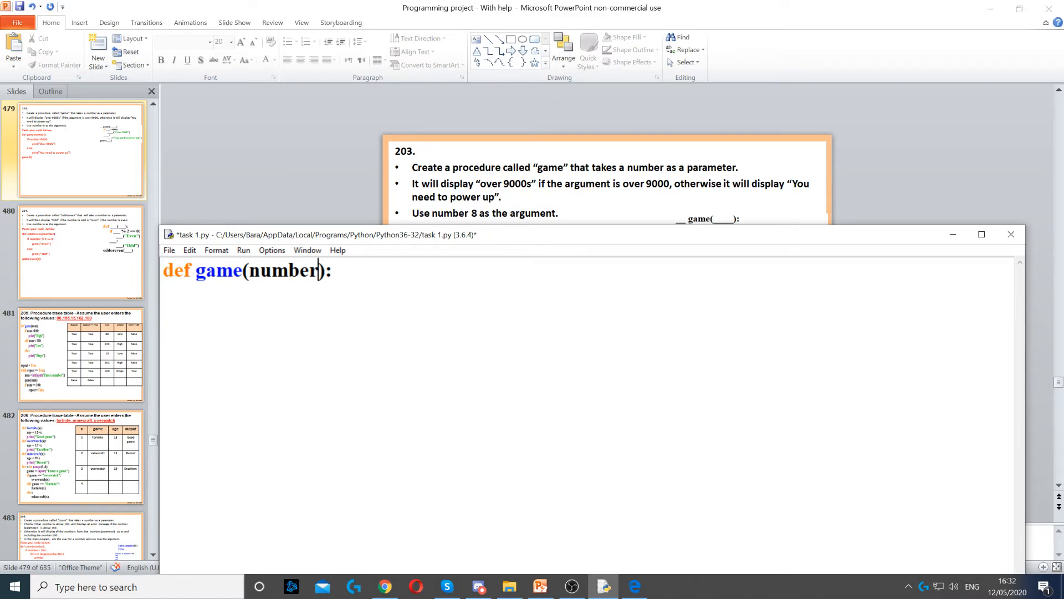
type("#")
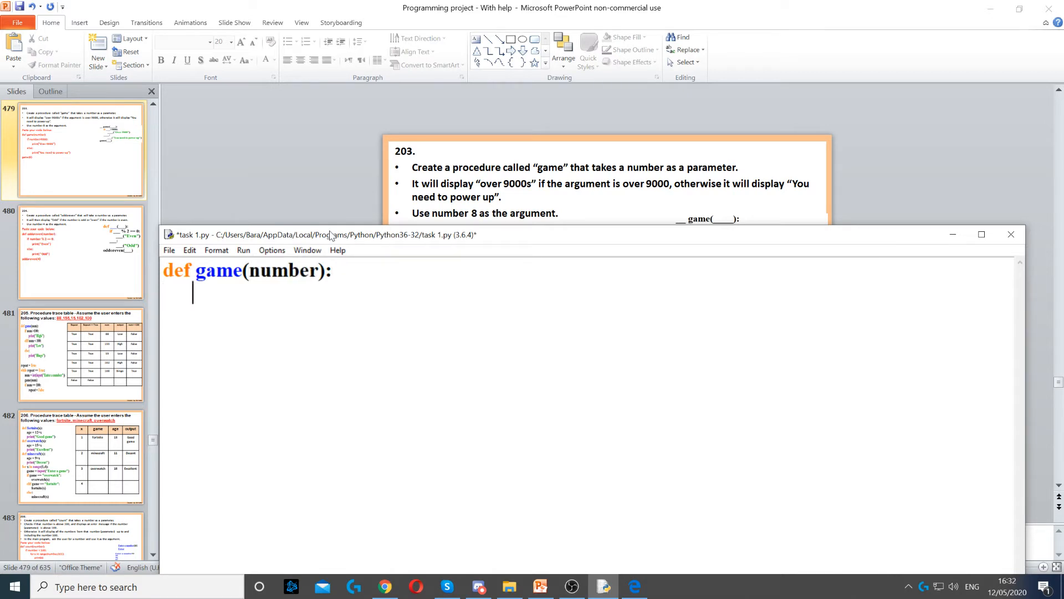
Add the branch: if number > 9000, print "Over 9000"
type("if nu")
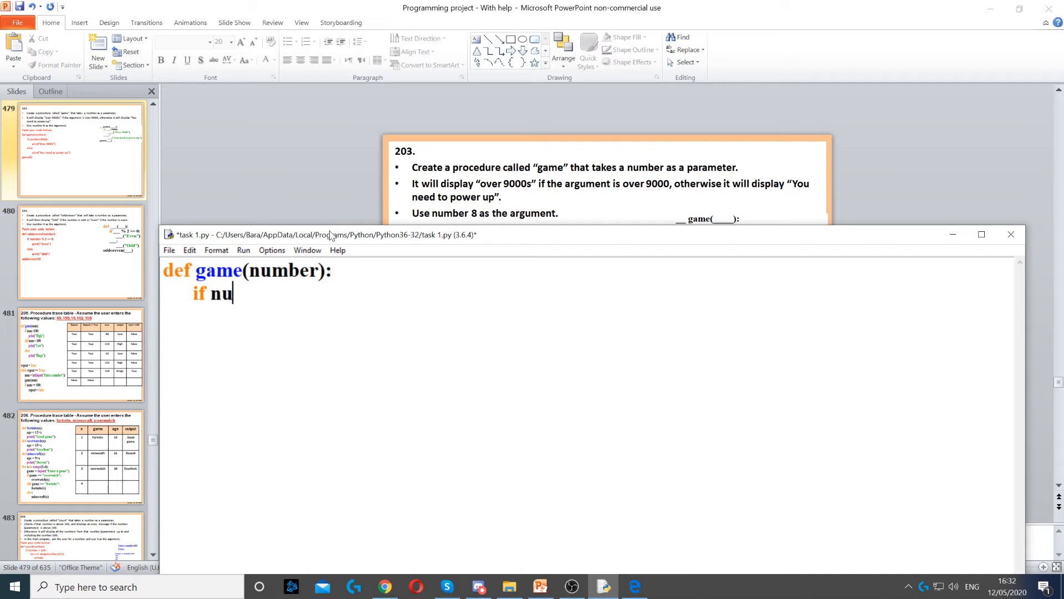
type("mber")
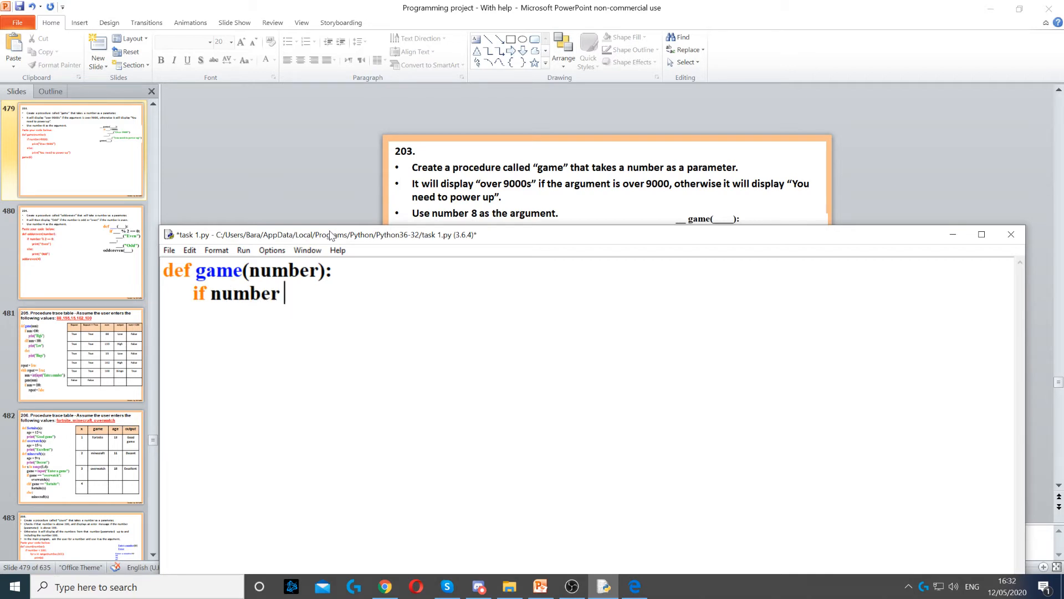
type("> 9000:")
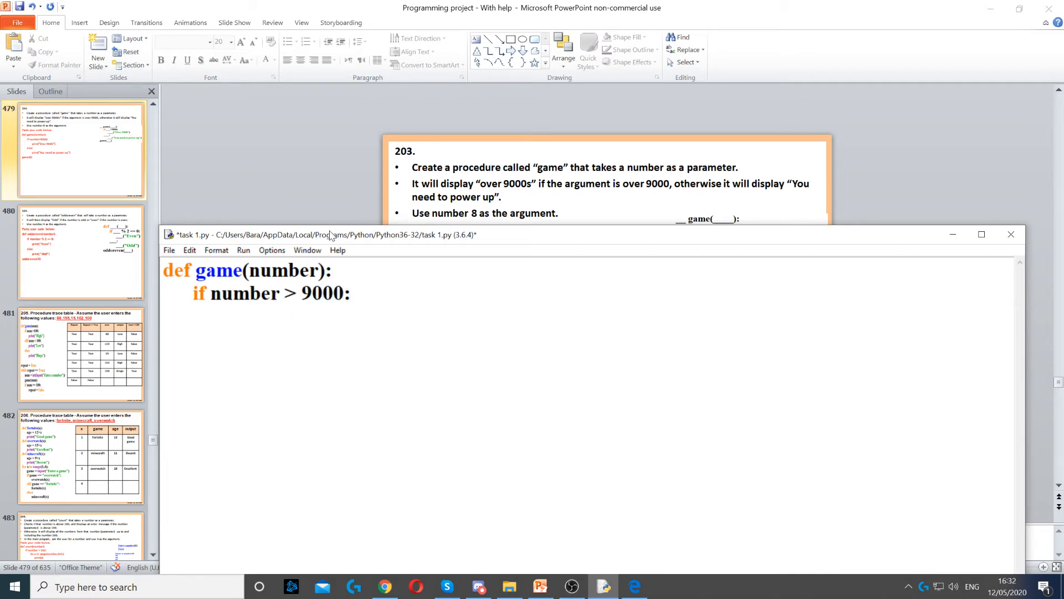
type("print(")
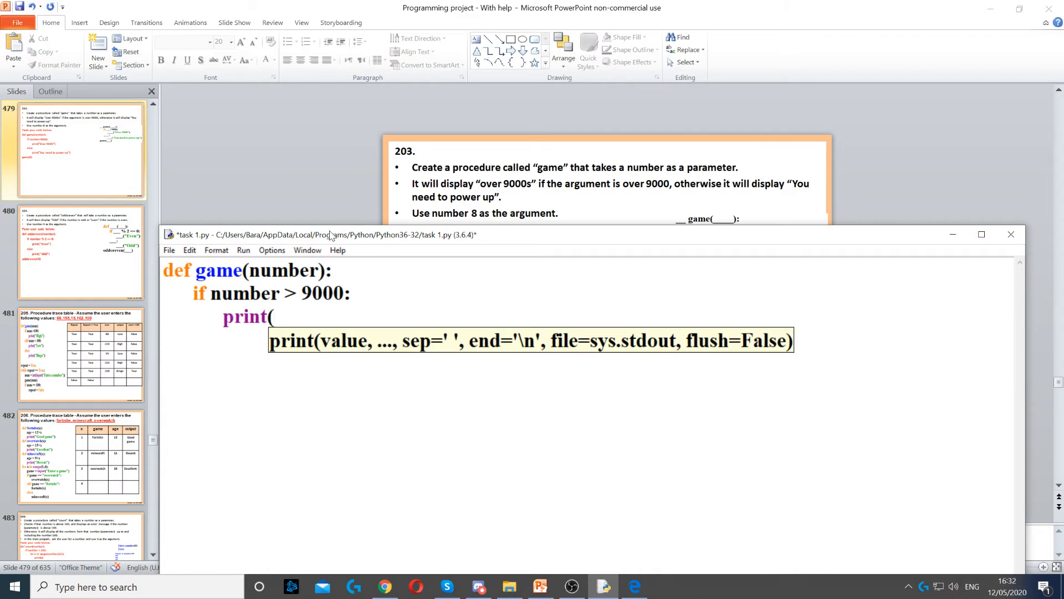
type("\"Over")
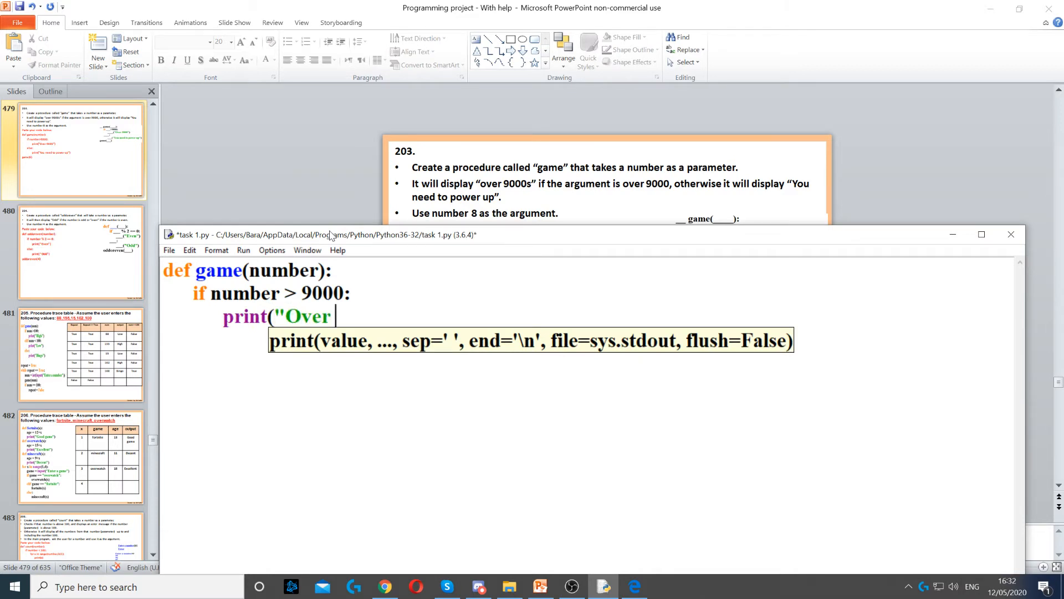
type("9000")
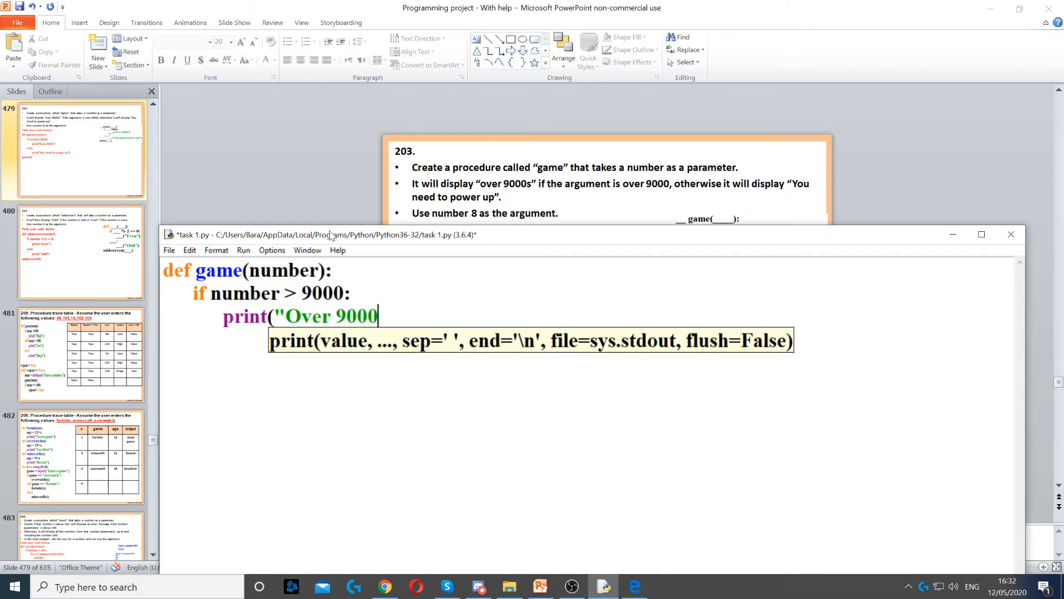
type("\")")
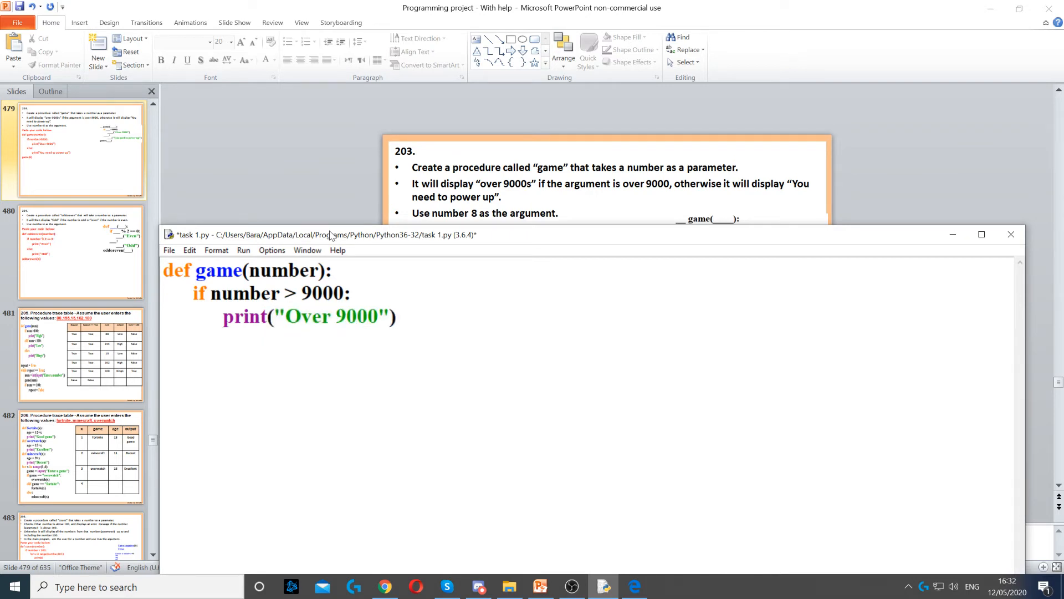
Add the else branch printing "You need to power up" and run the module
type("else:")
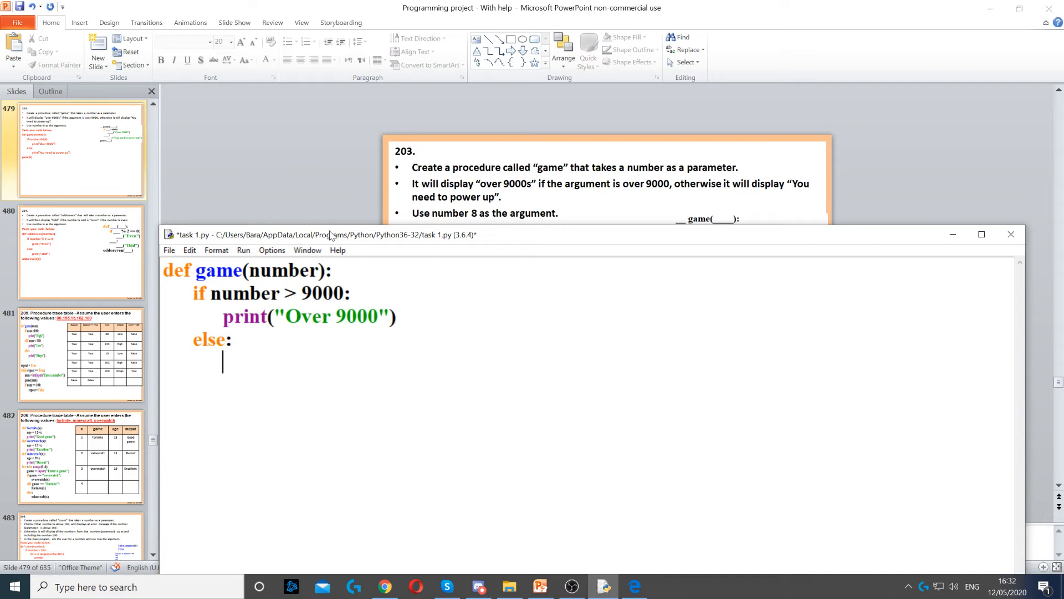
type("print(\"")
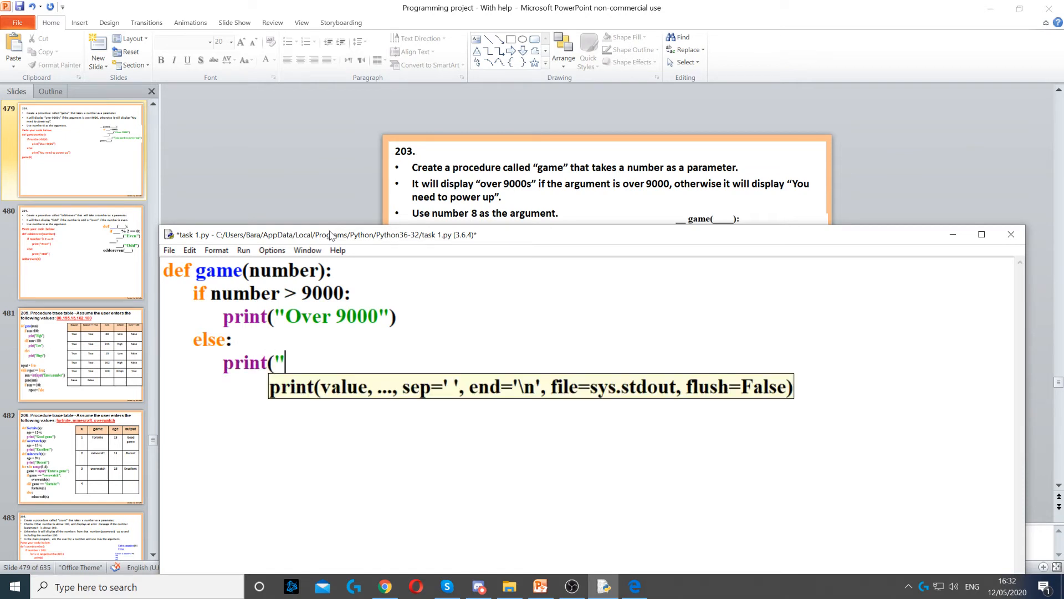
type("You need to power u")
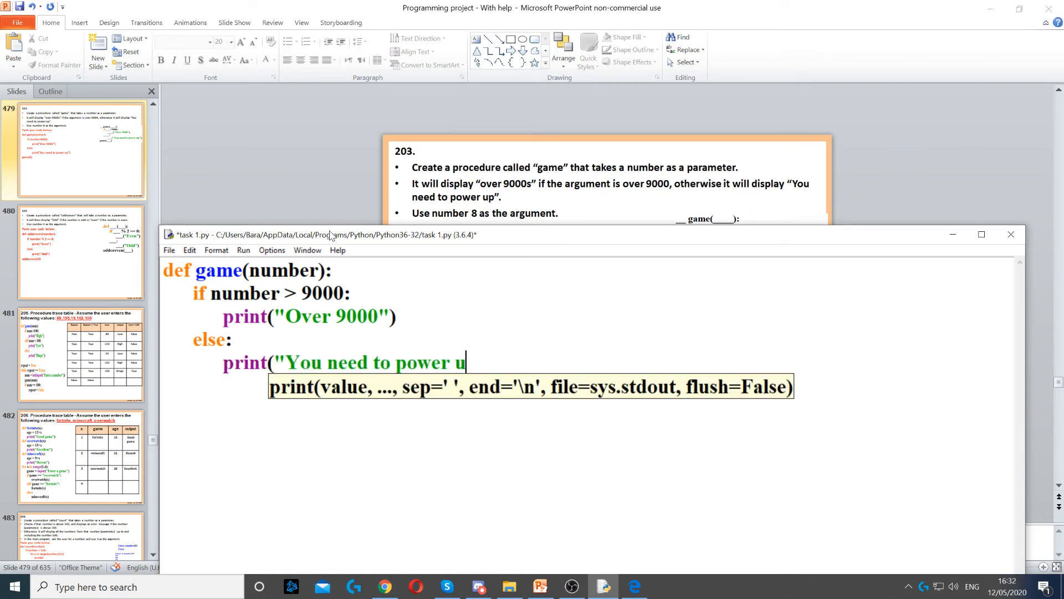
type("p\")")
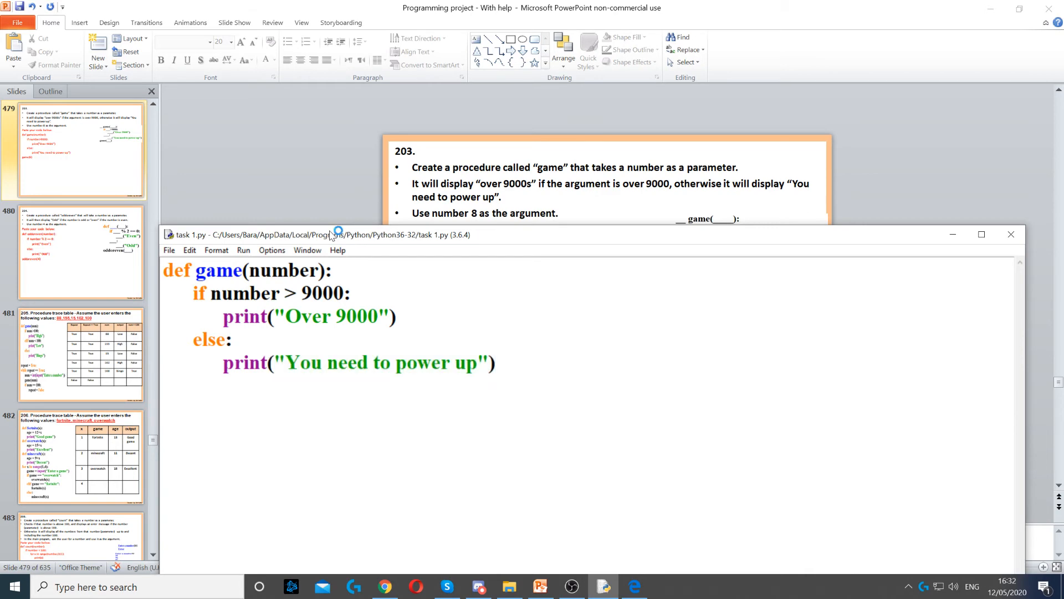
left_click(243, 250)
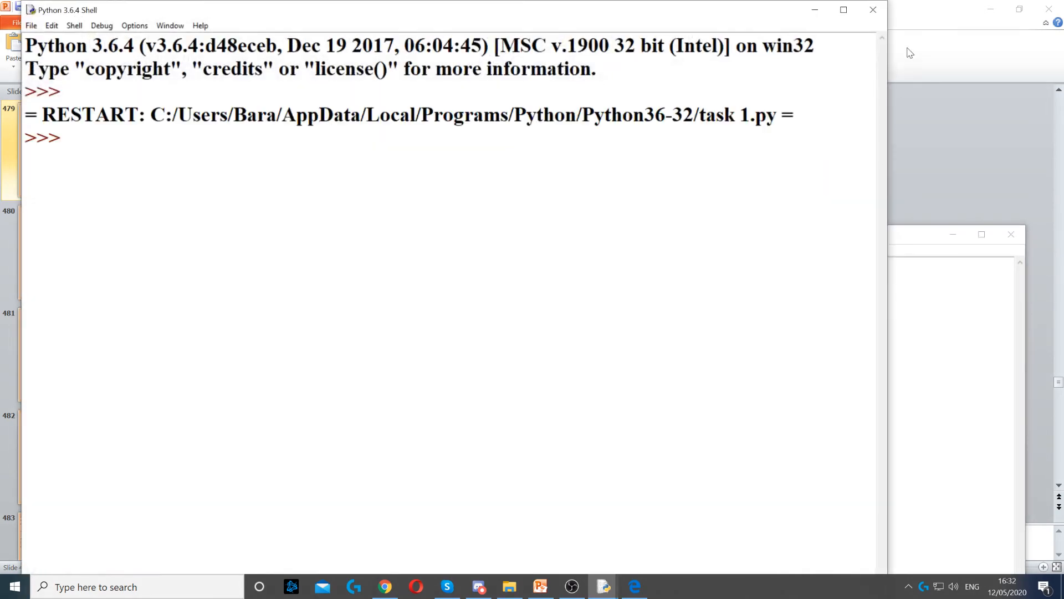
left_click(540, 586)
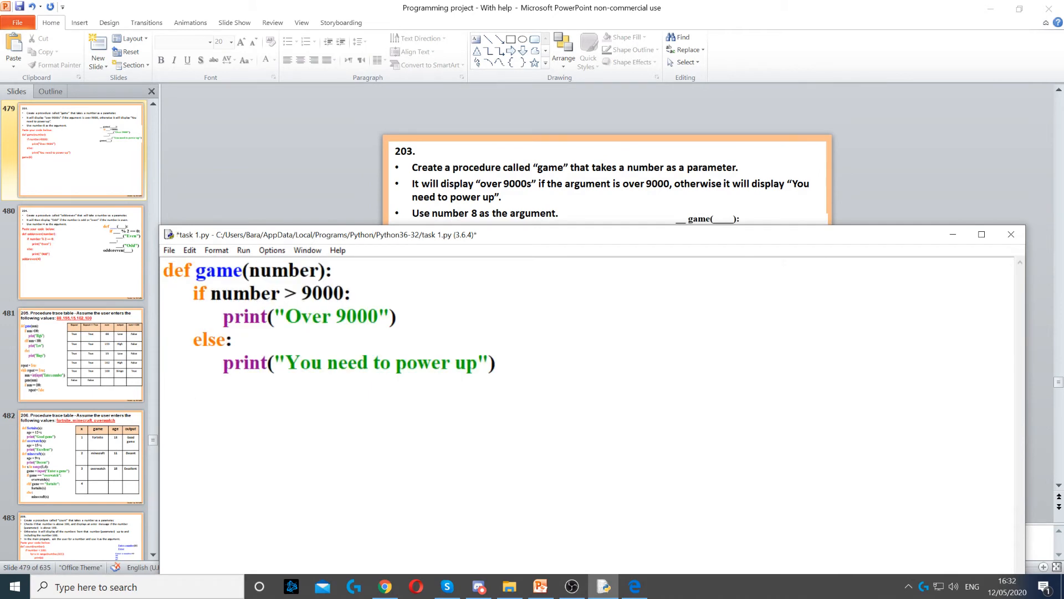
Call game(8) below the procedure
type("game")
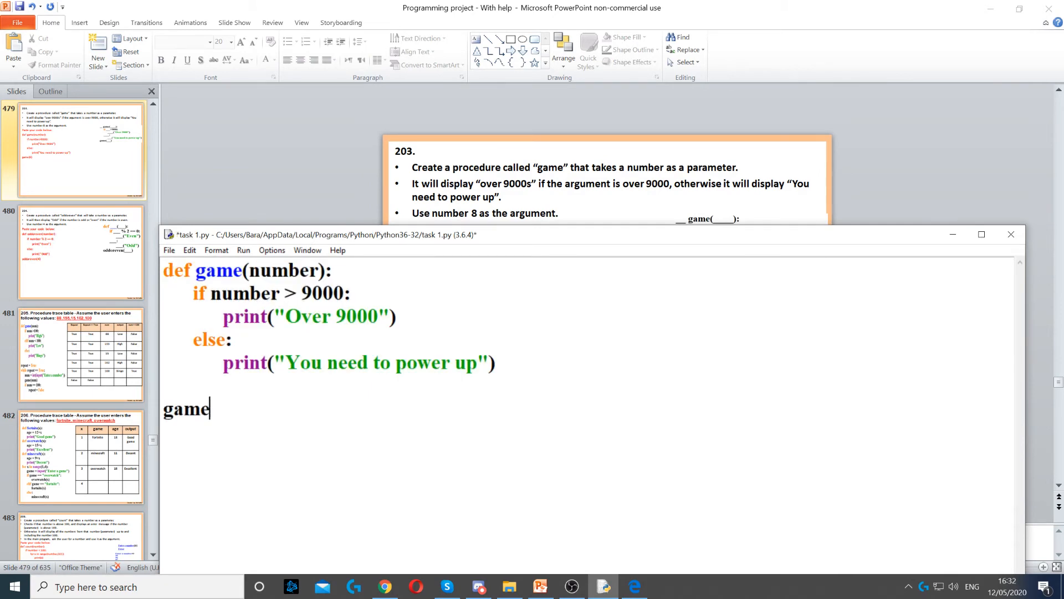
type("()")
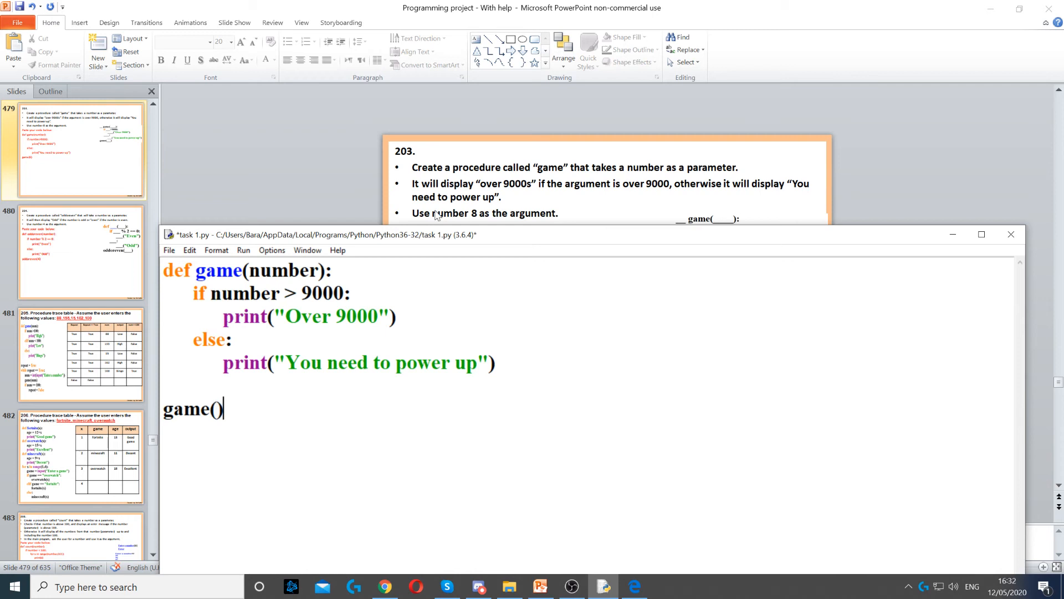
type("8")
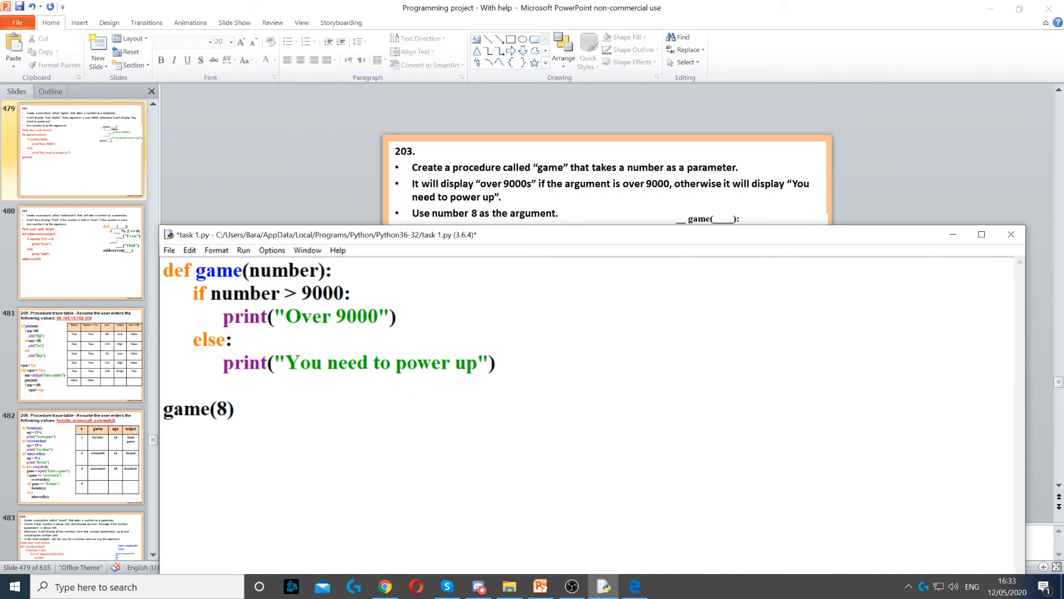
left_click(191, 339)
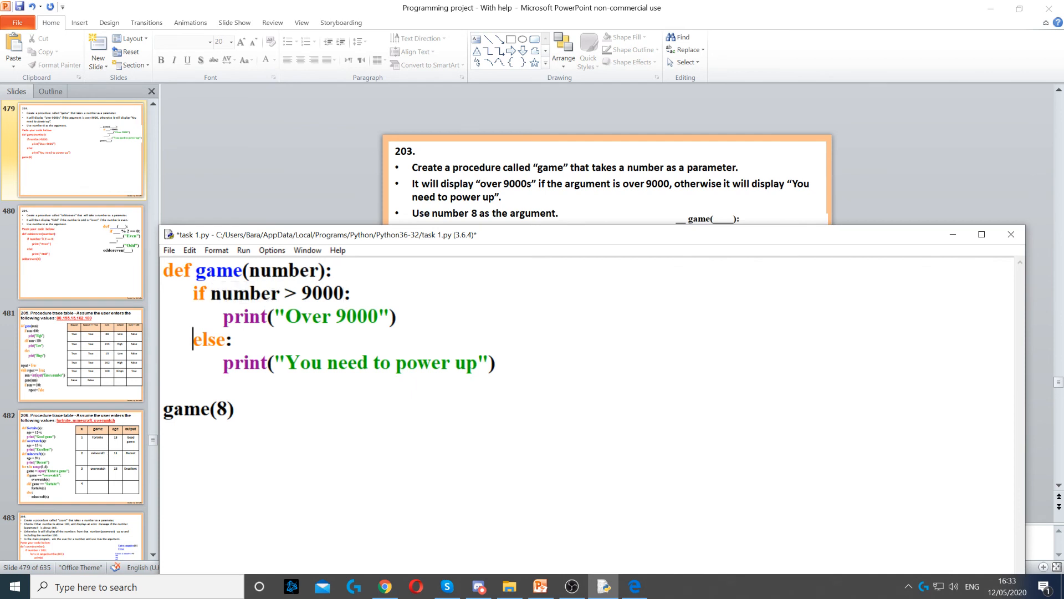